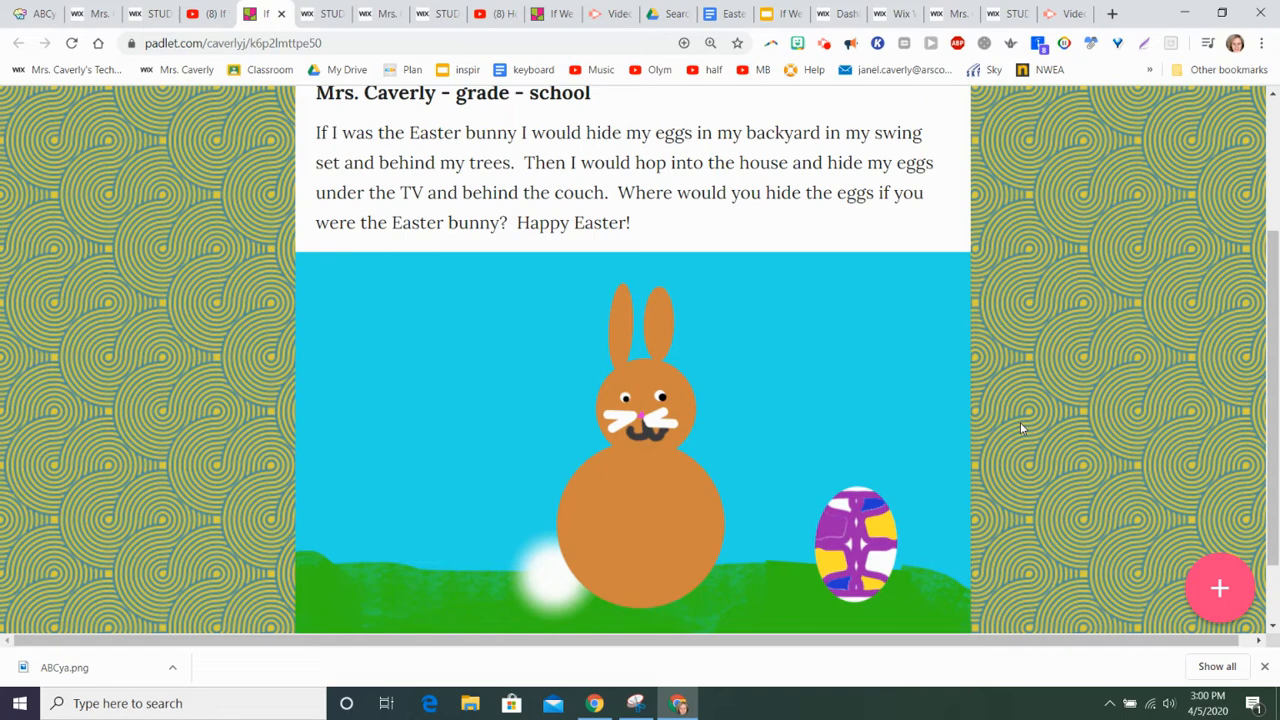
mouse_move(810, 312)
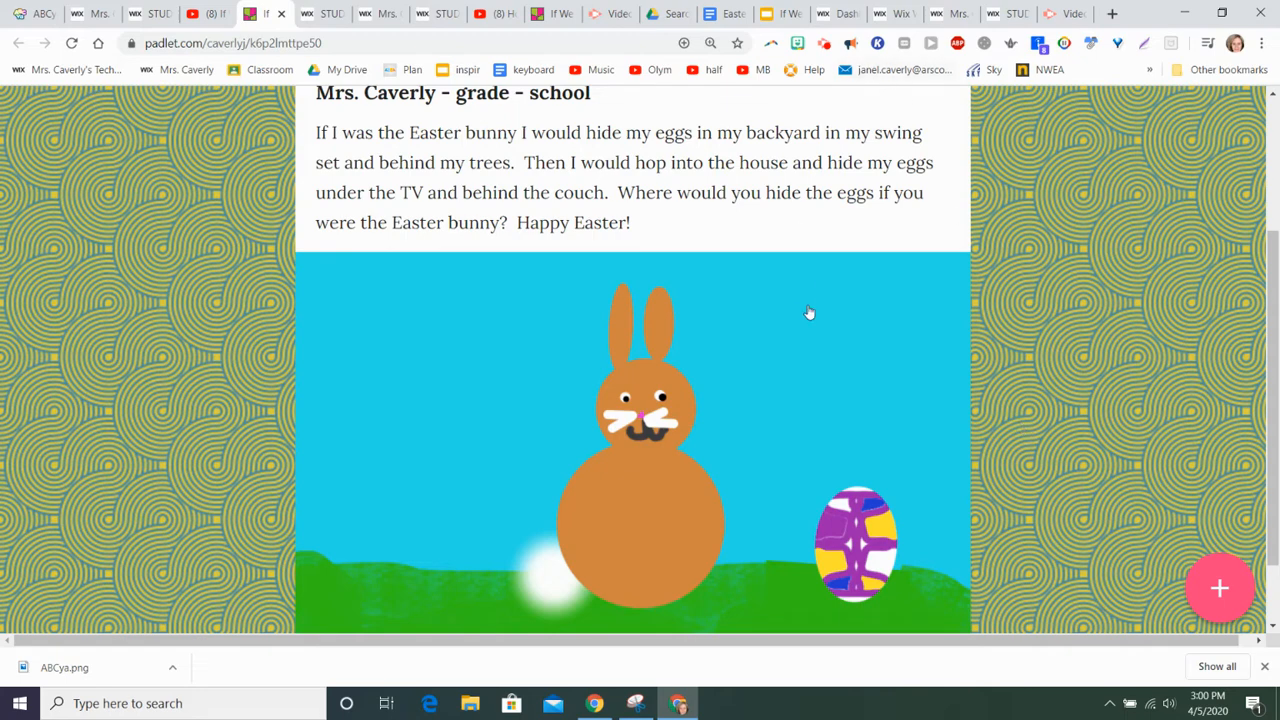
mouse_move(1004, 20)
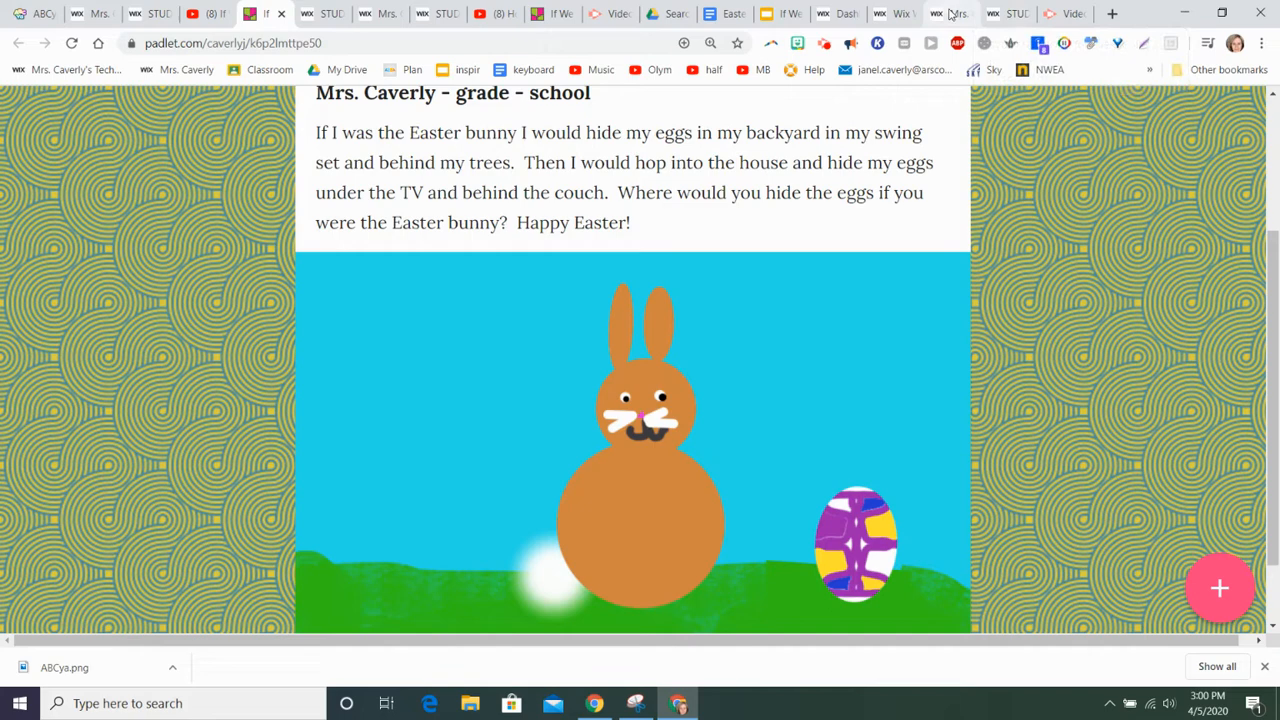
- Switch from Padlet to the class Wix website tab
left_click(944, 12)
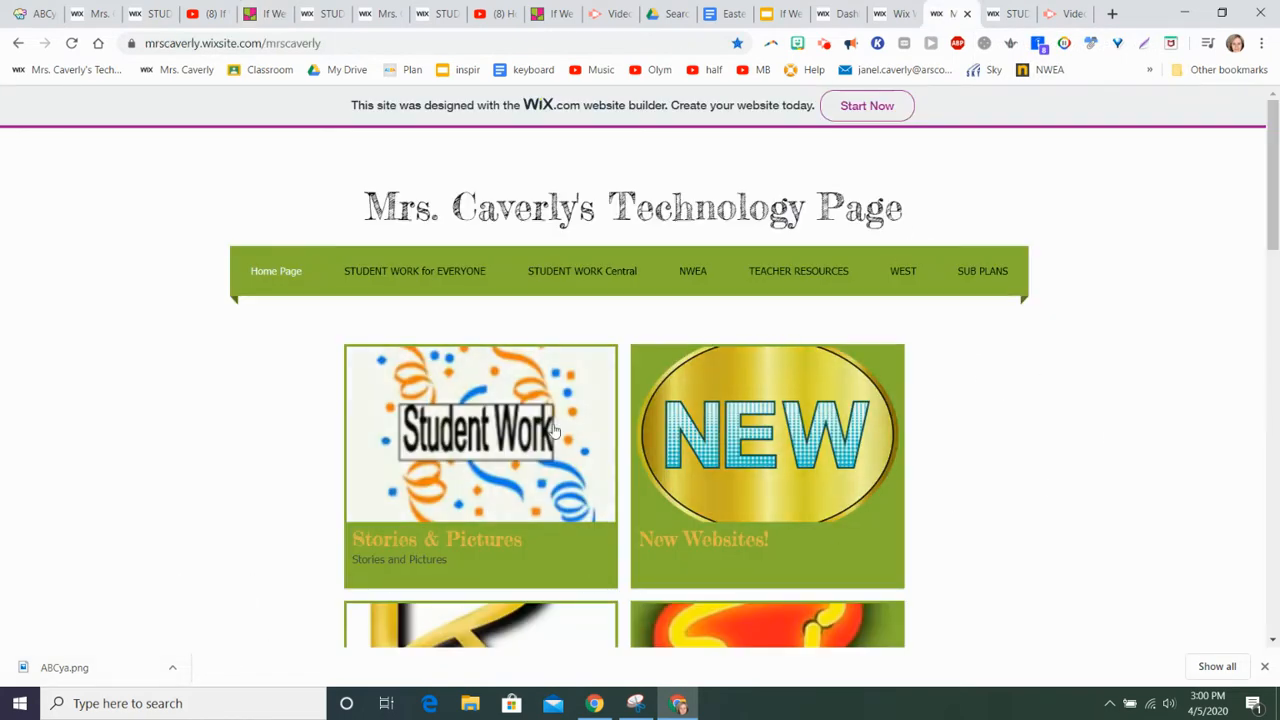
mouse_move(580, 486)
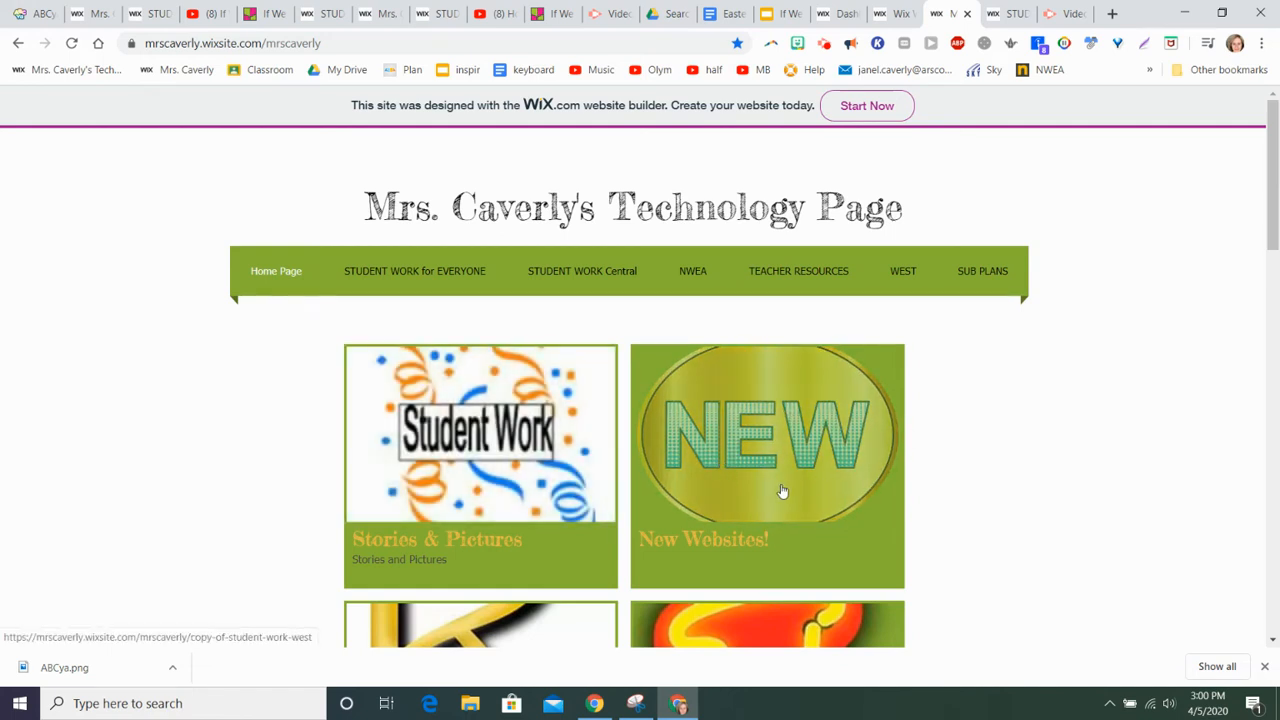
mouse_move(780, 492)
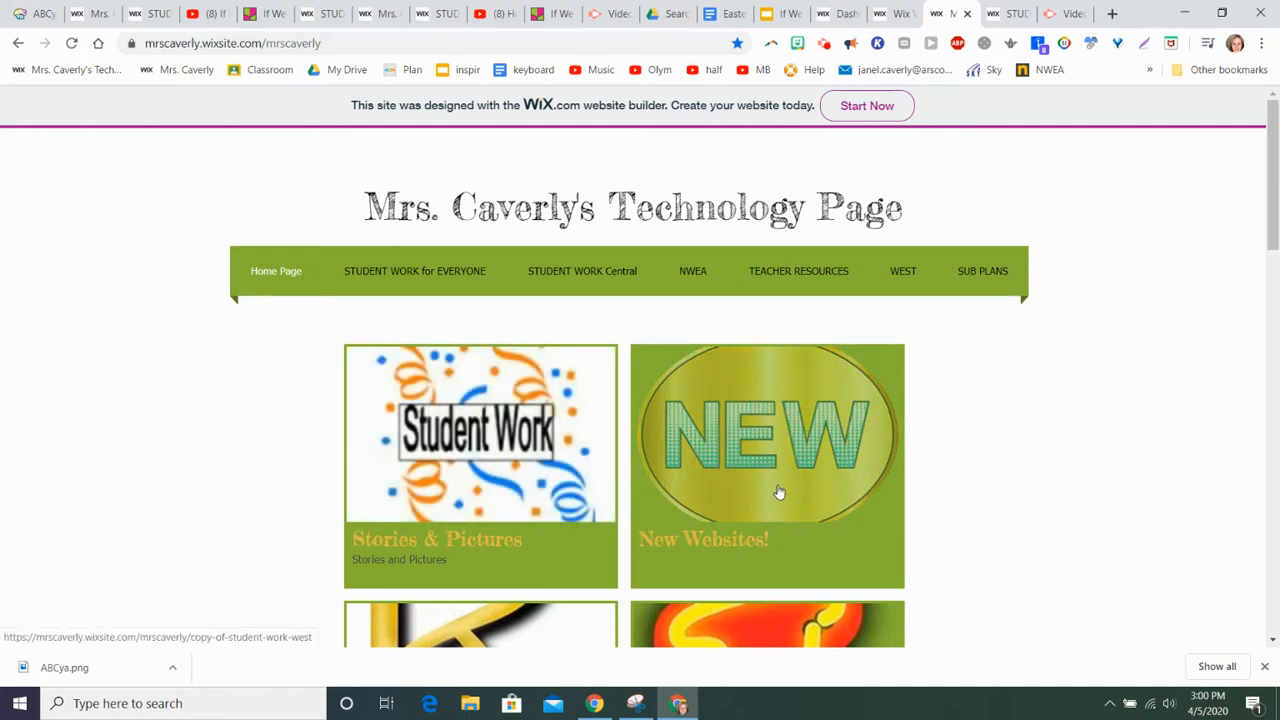
mouse_move(780, 472)
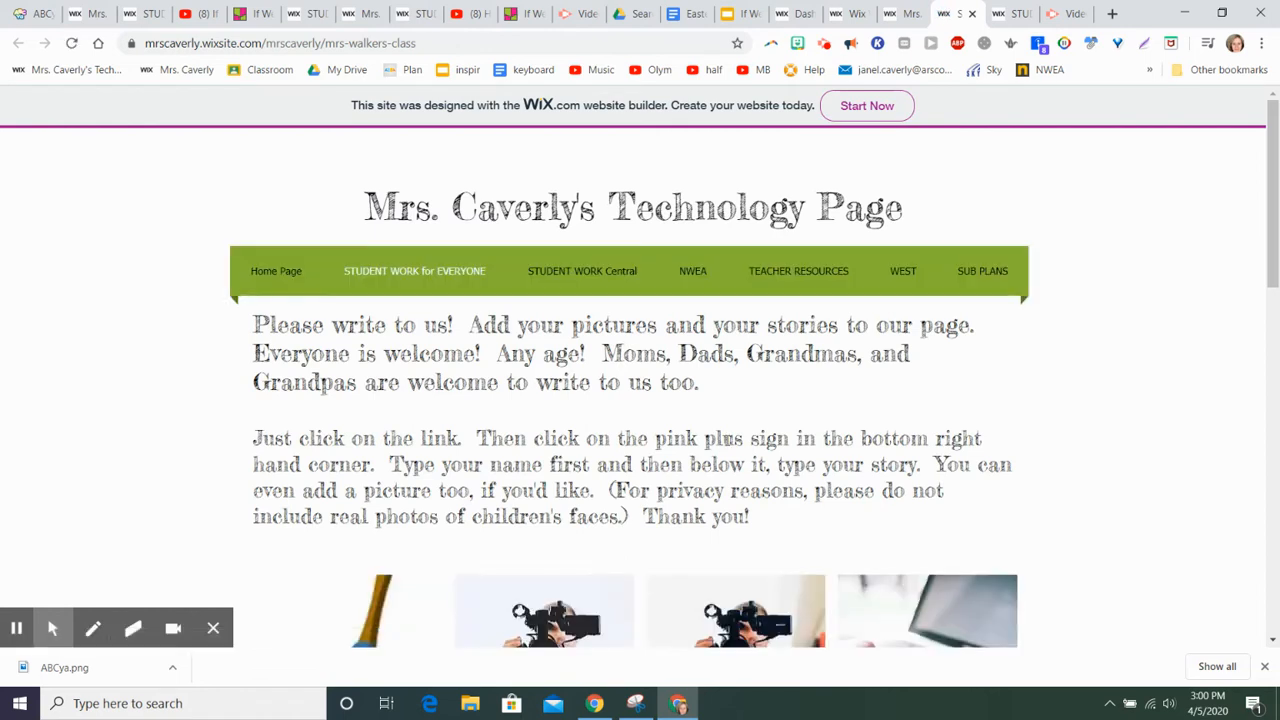
mouse_move(728, 440)
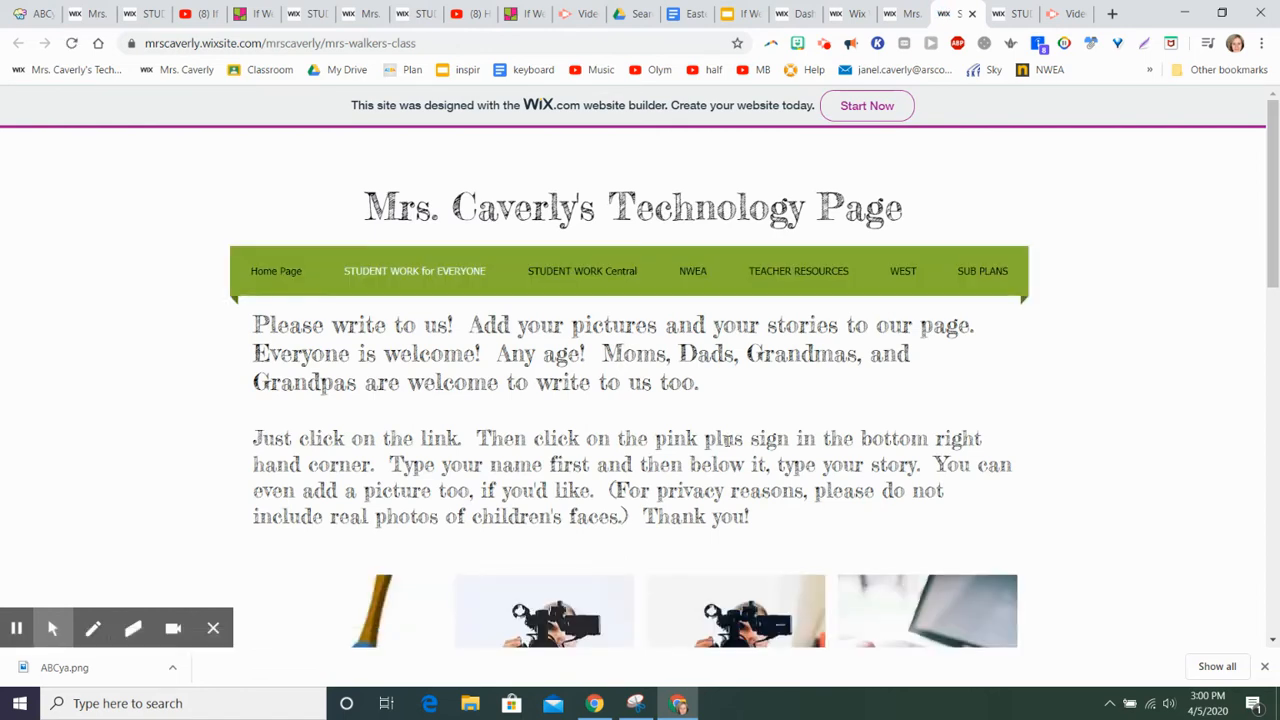
scroll("down", 3)
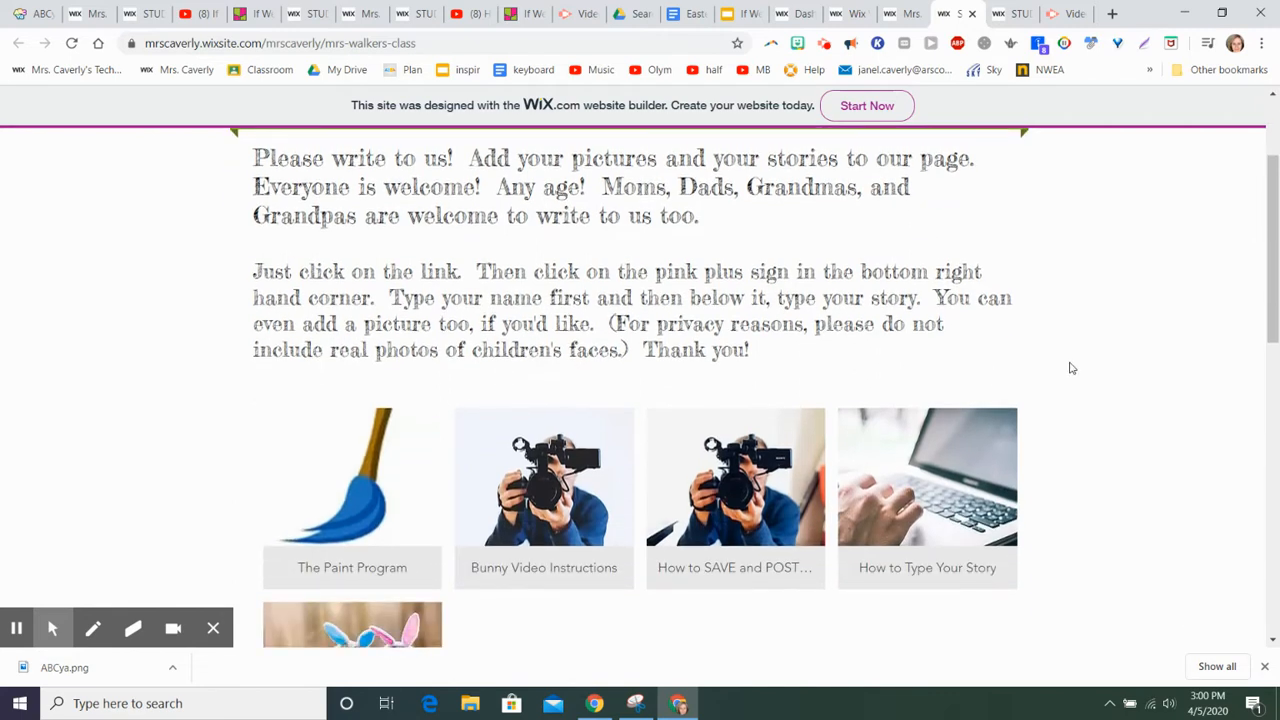
scroll("down", 3)
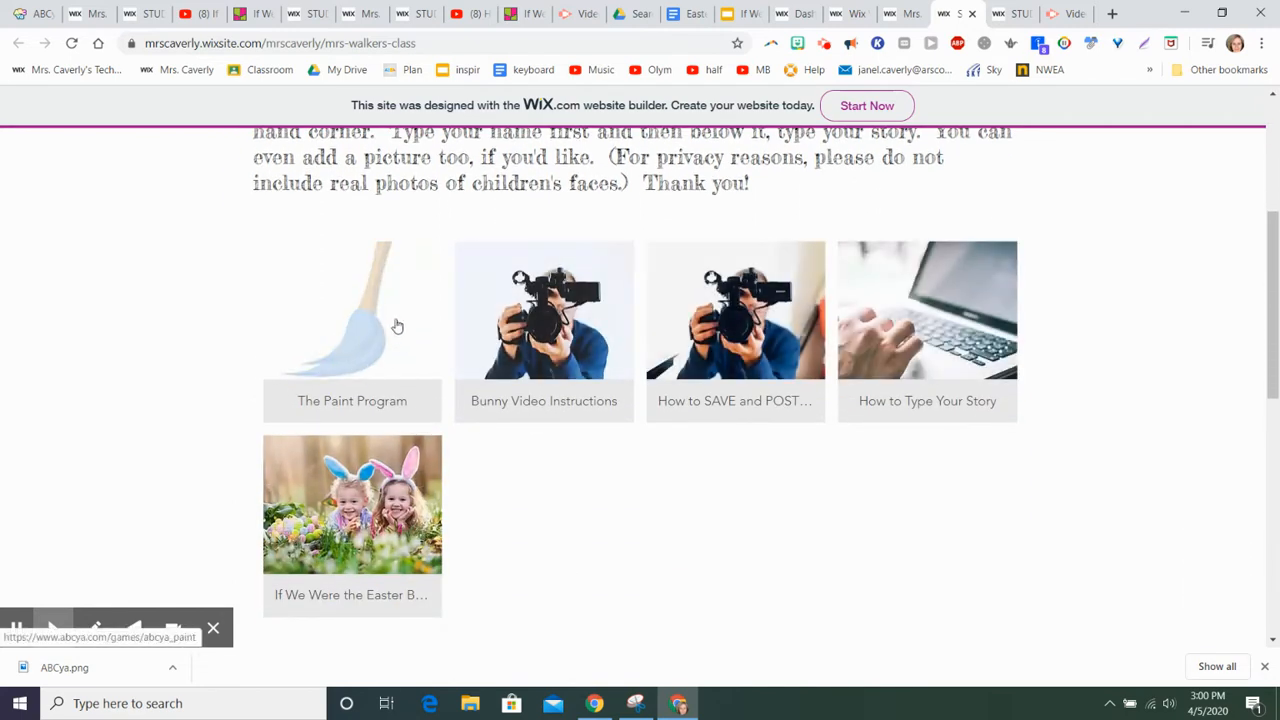
mouse_move(428, 388)
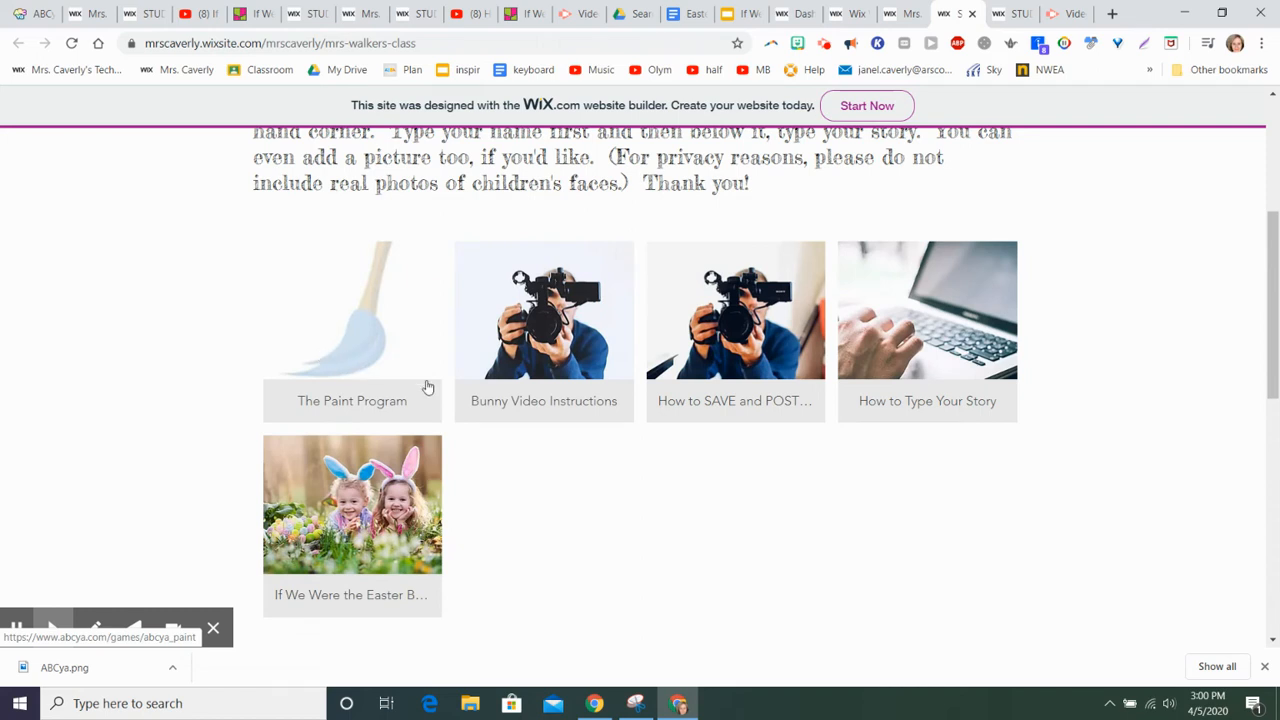
mouse_move(544, 330)
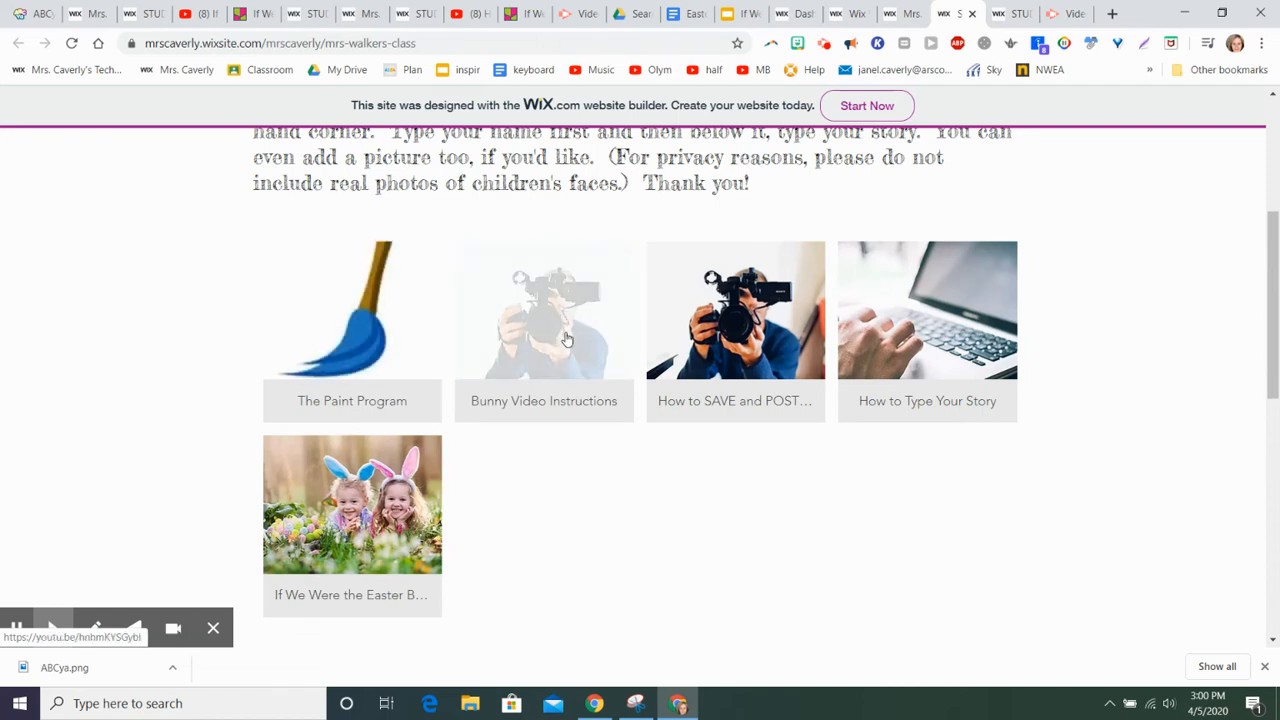
left_click(544, 312)
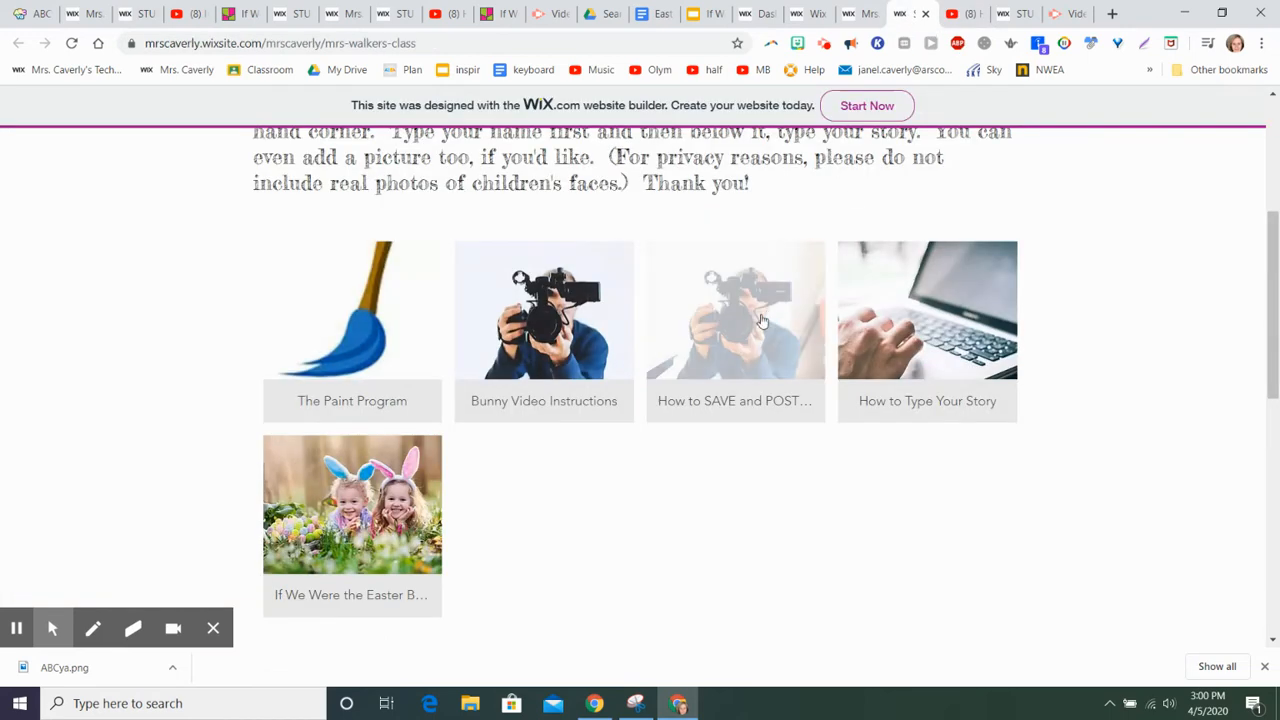
mouse_move(766, 340)
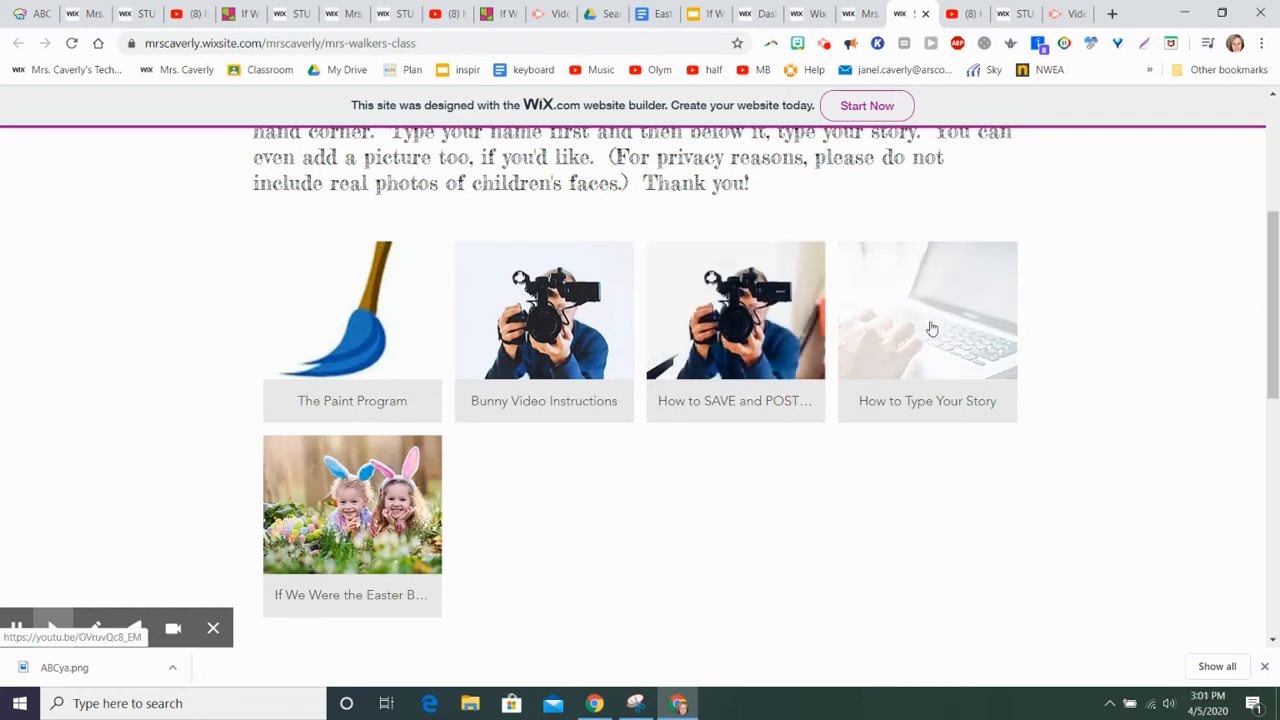
mouse_move(996, 372)
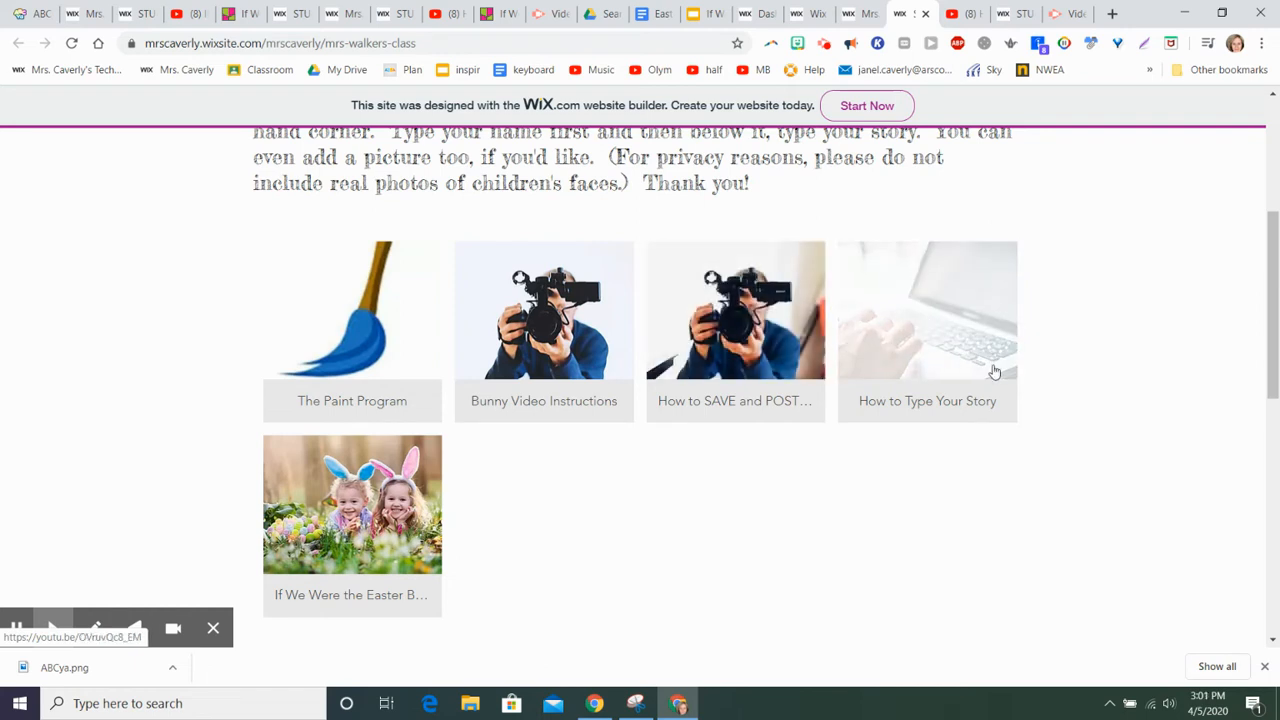
mouse_move(912, 296)
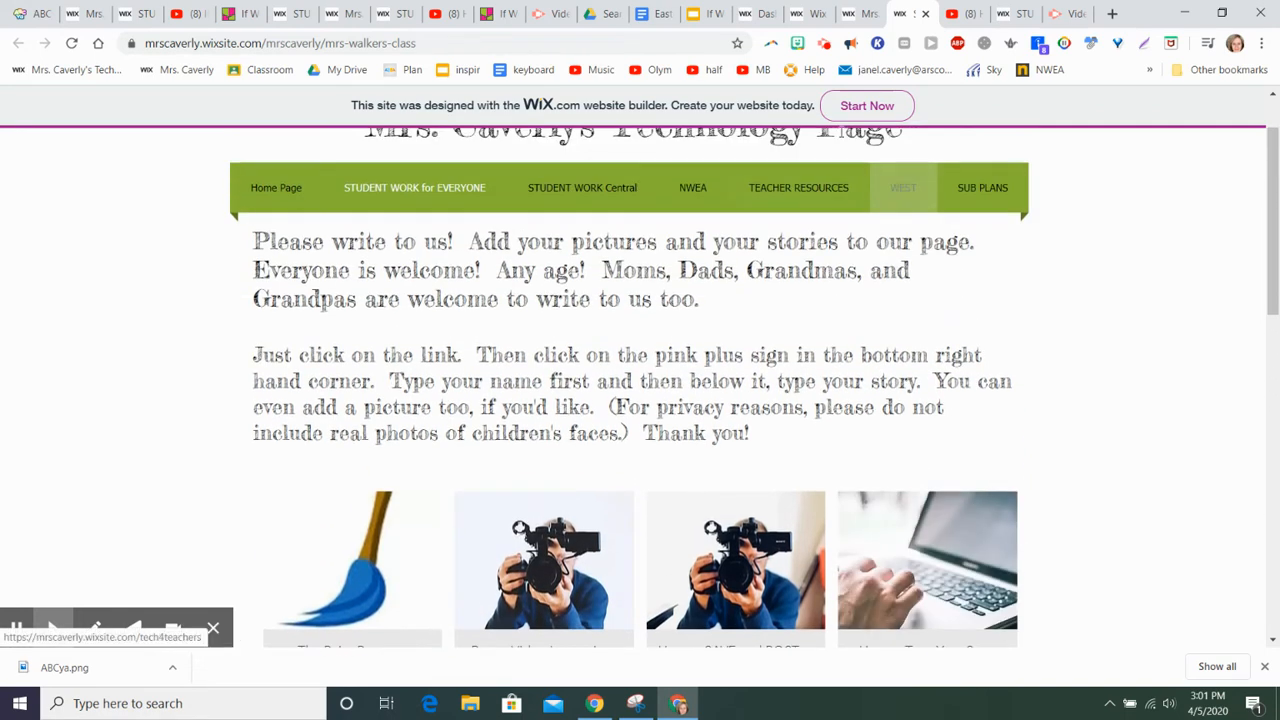
- Scroll the board to bring the Easter-bunny egg-hiding story post into view
scroll("down", 3)
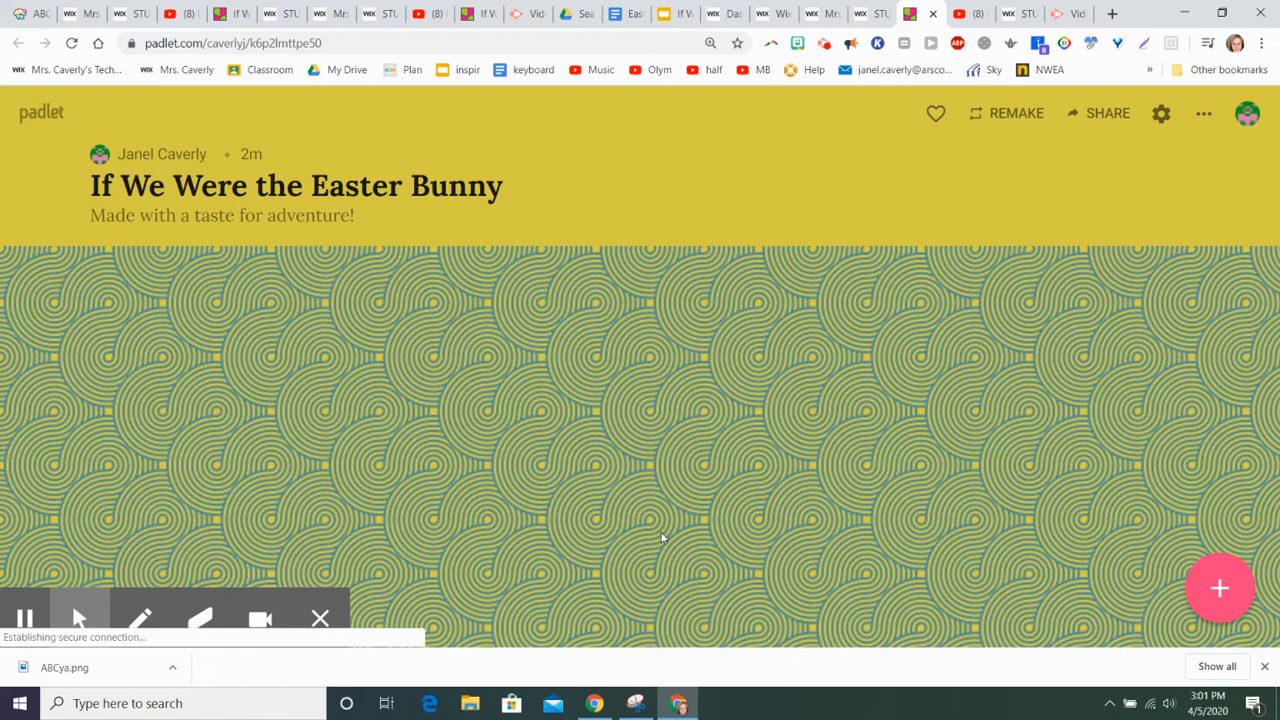
scroll("down", 3)
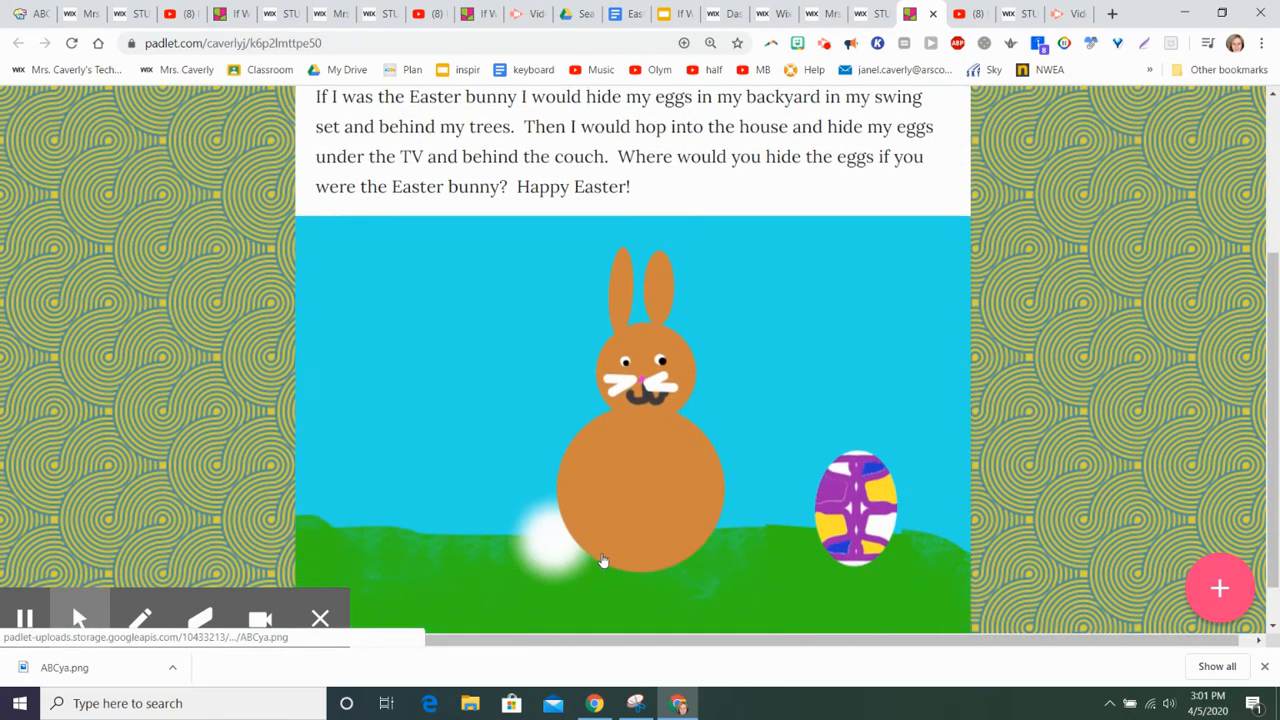
scroll("up", 3)
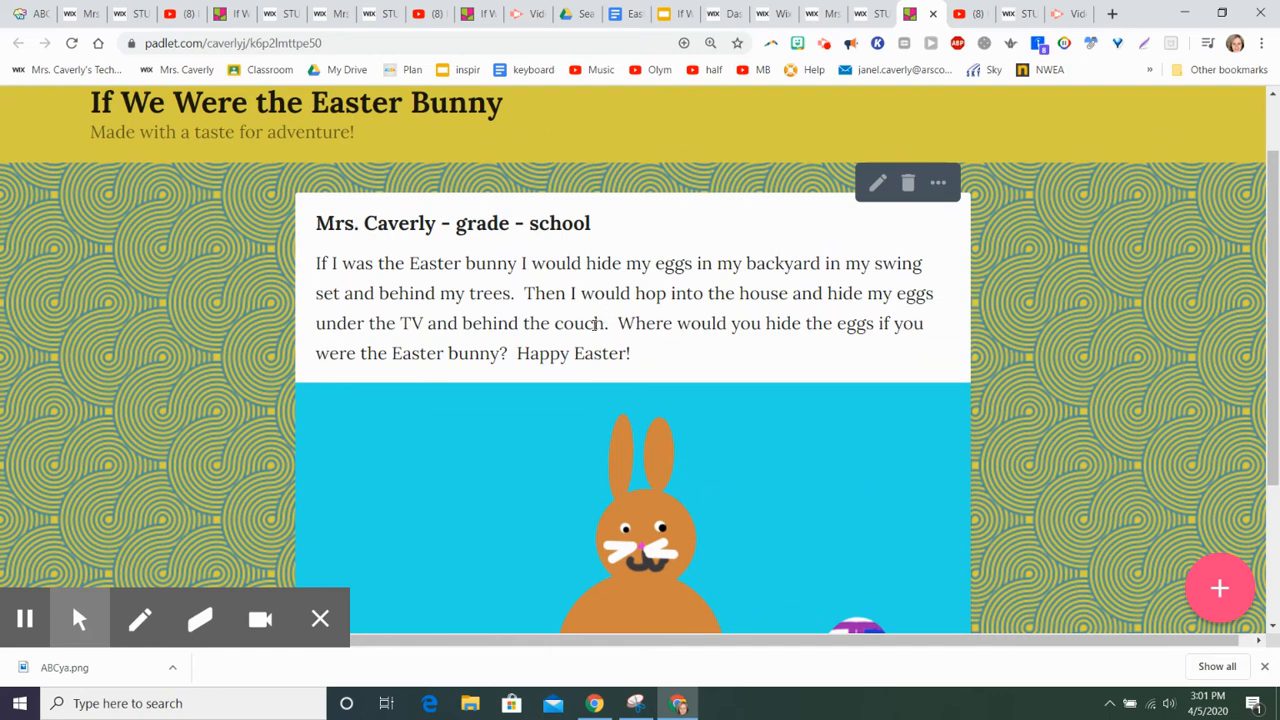
mouse_move(600, 346)
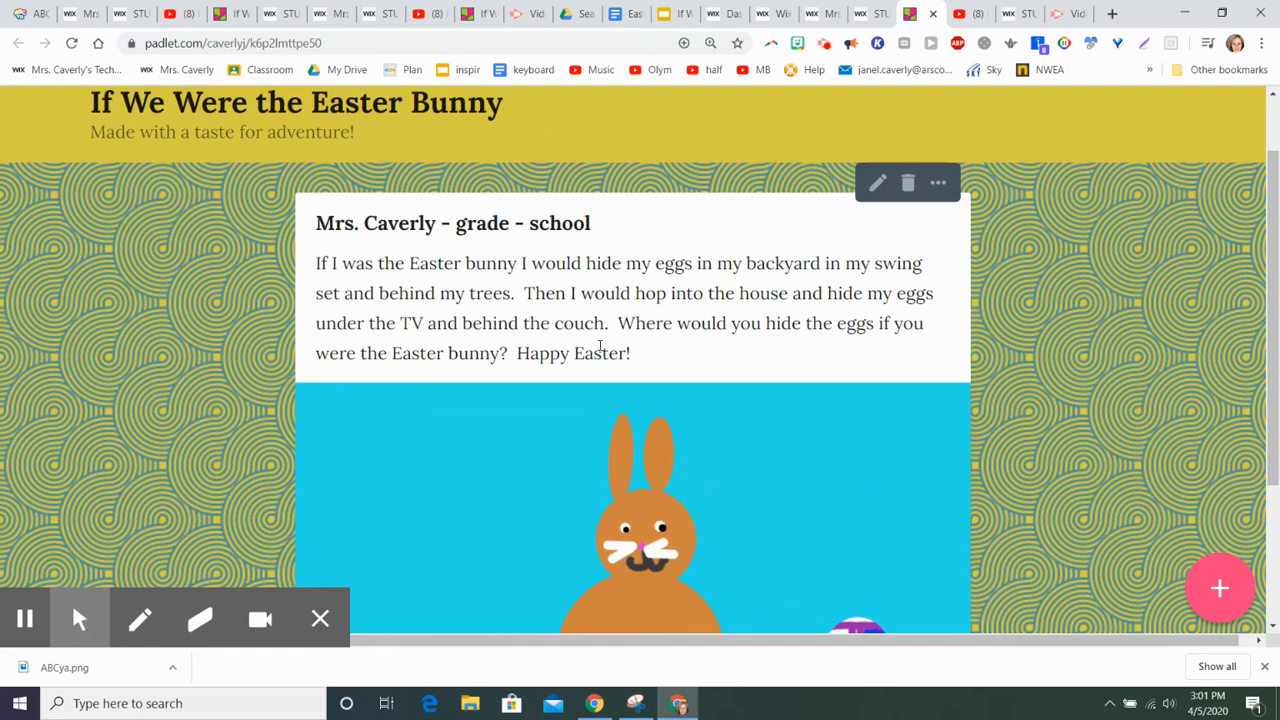